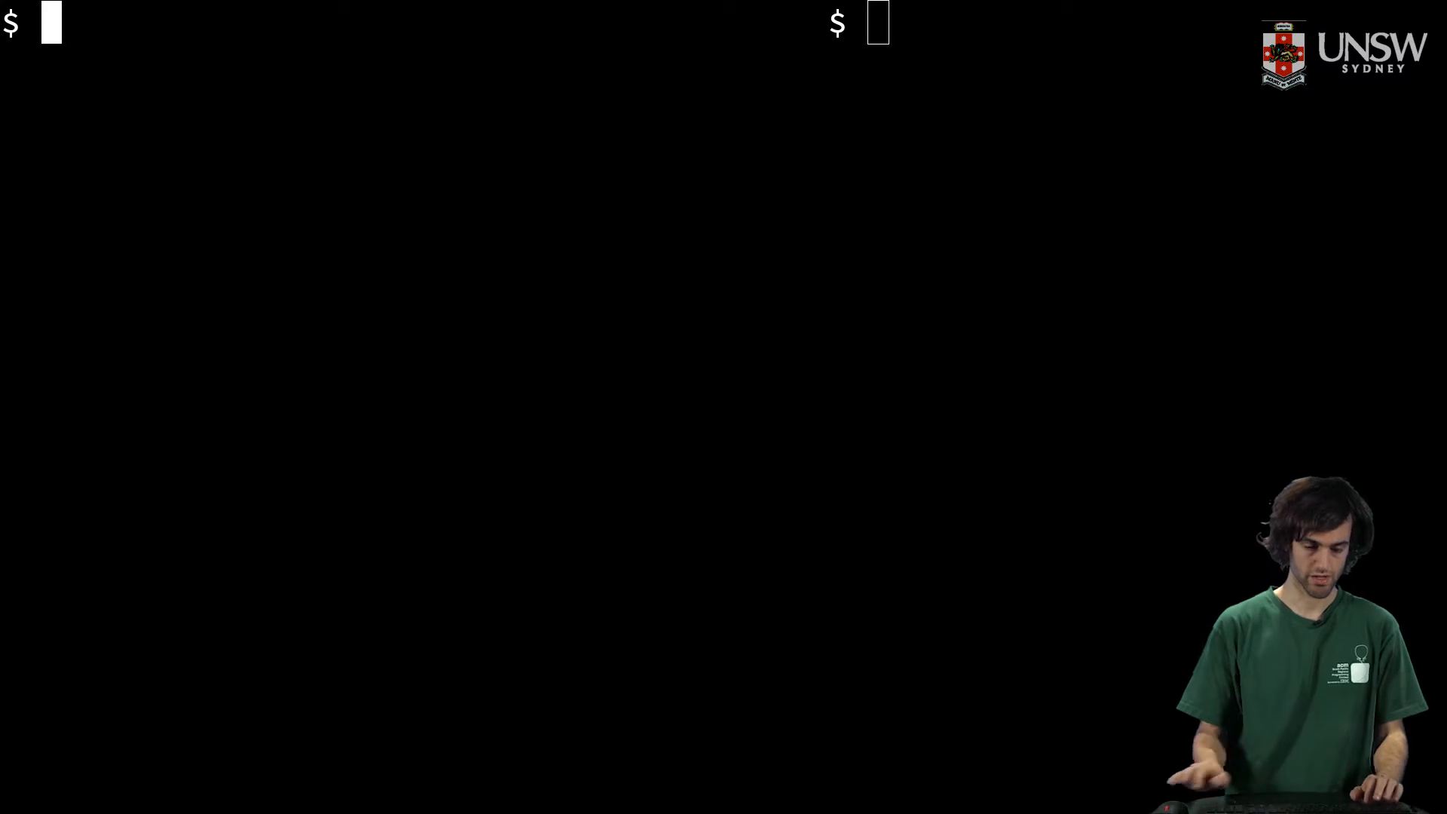
Run capturing_1.py on string_1, then string_2, printing Group 1 love and hate.
{"action": "type", "text": "vim capturing_1.py"}
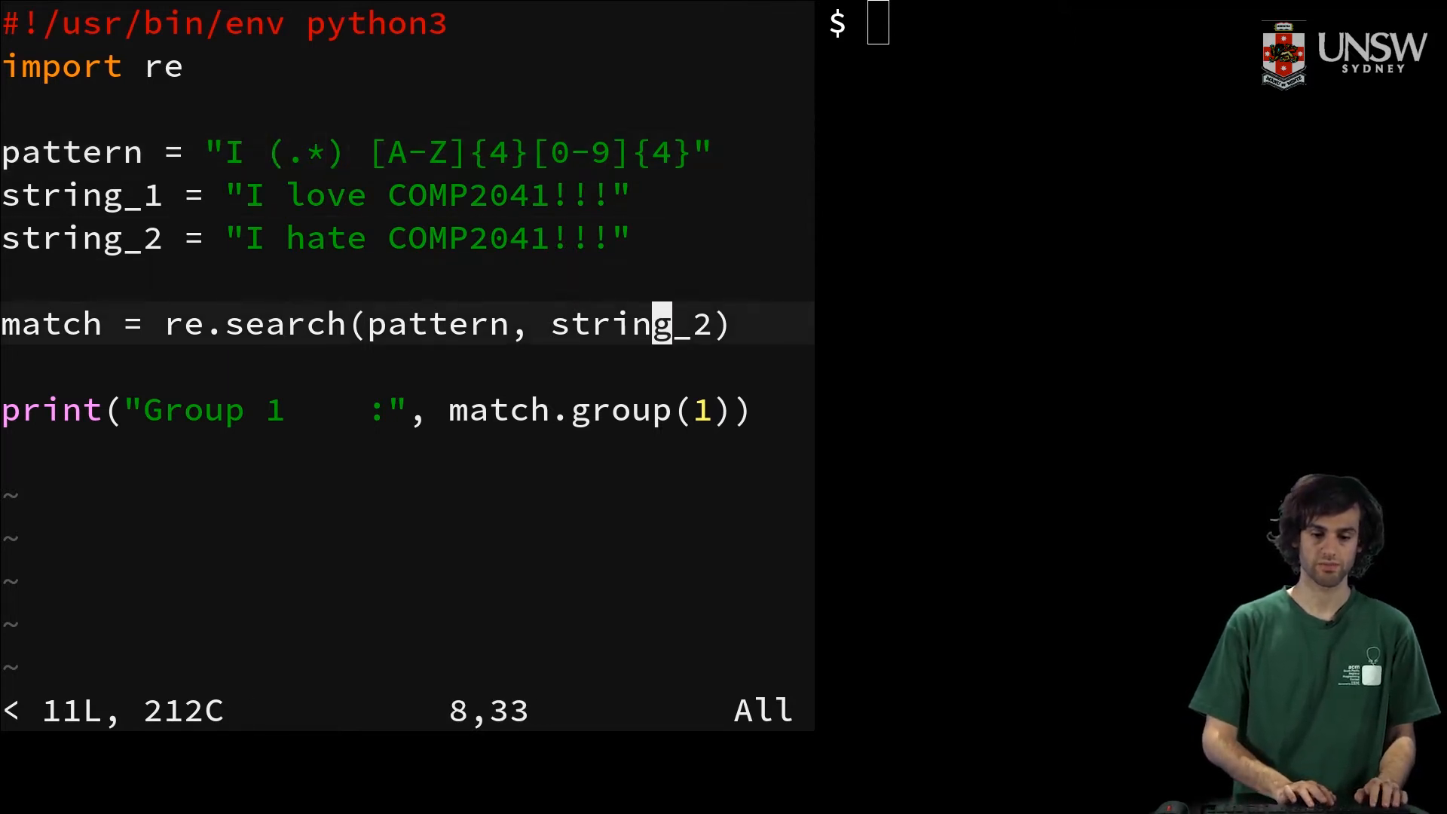
{"action": "type", "text": "1"}
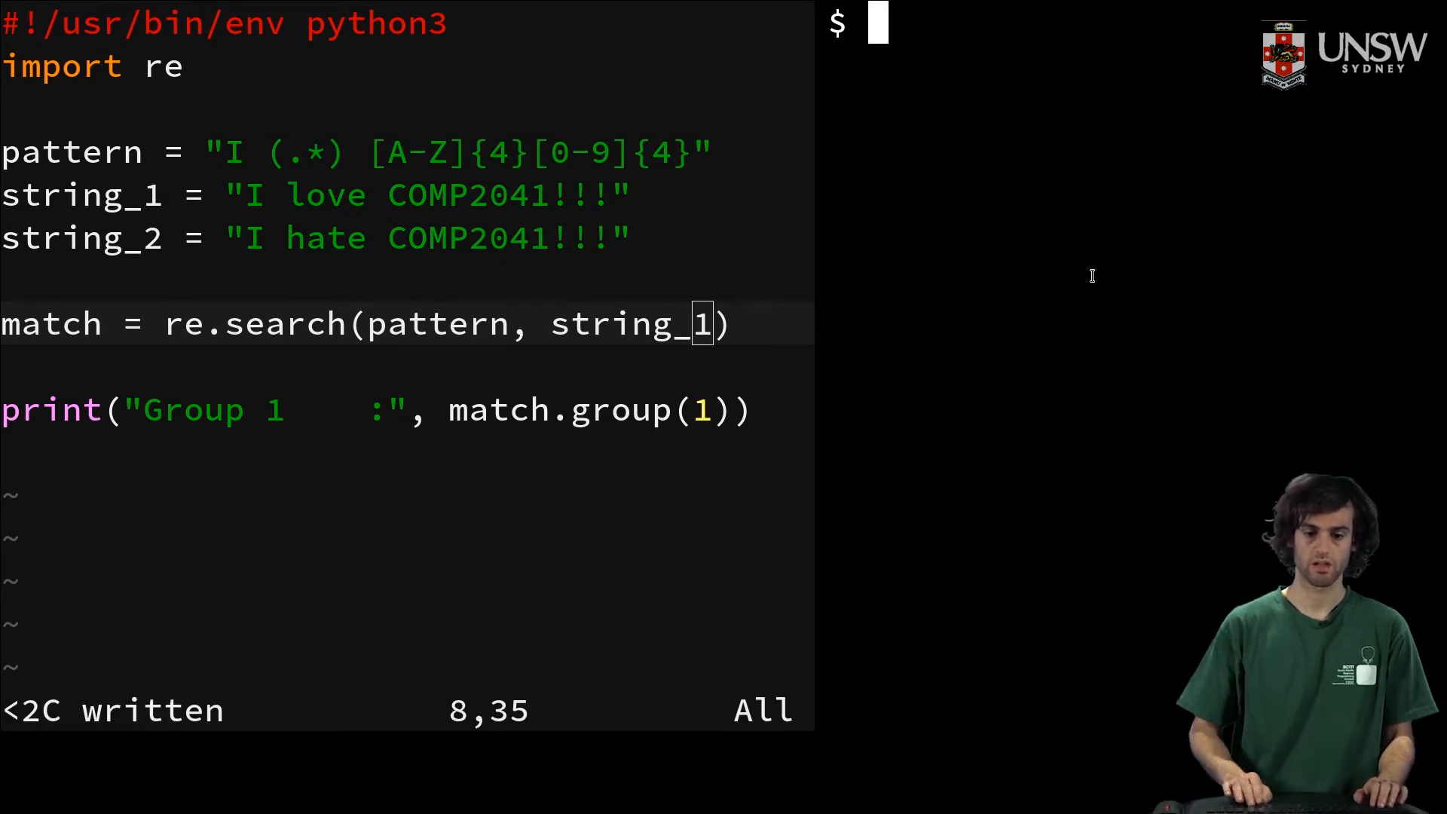
{"action": "type", "text": "./capturing_2.py"}
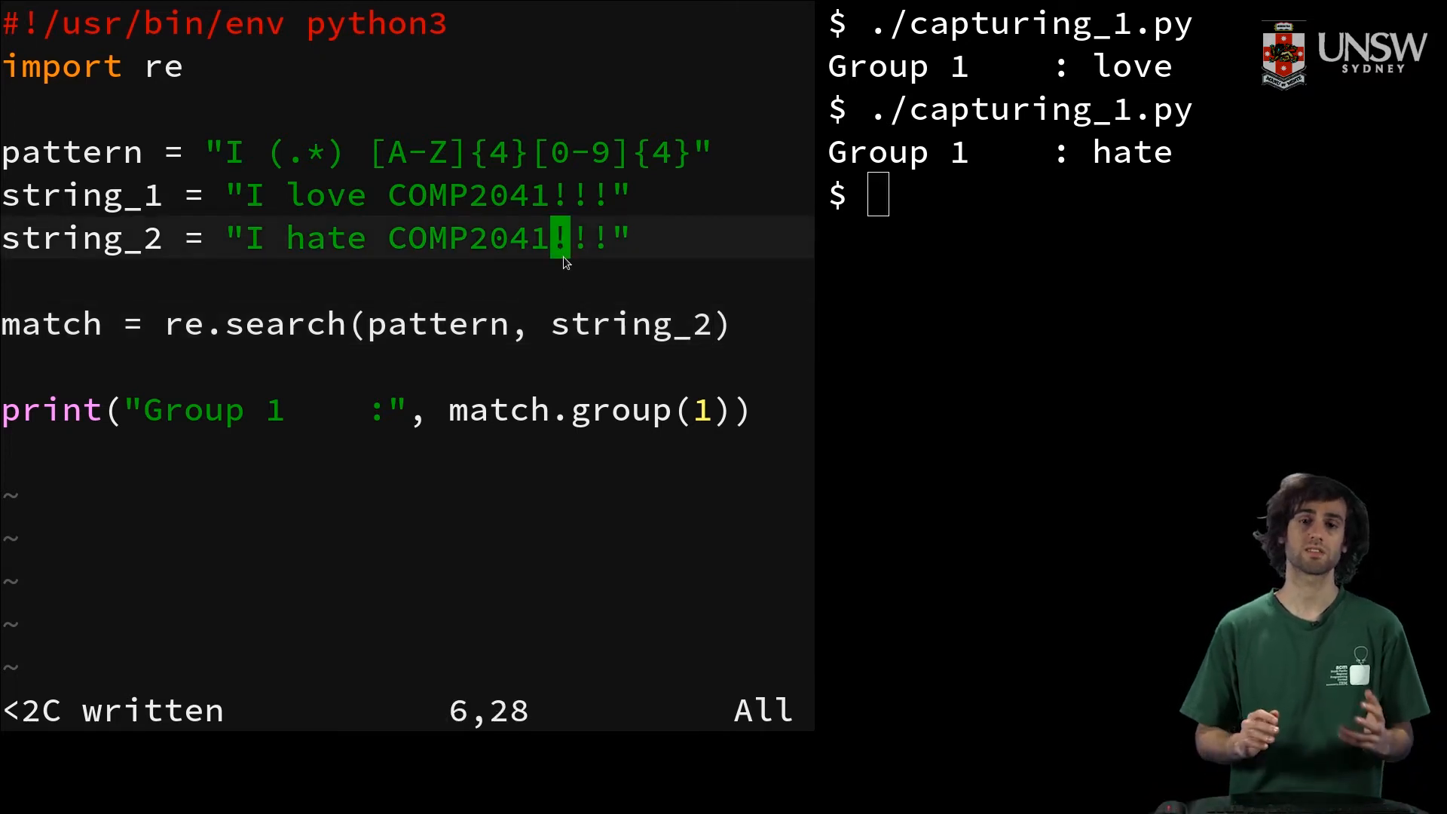
{"action": "key", "text": "Escape"}
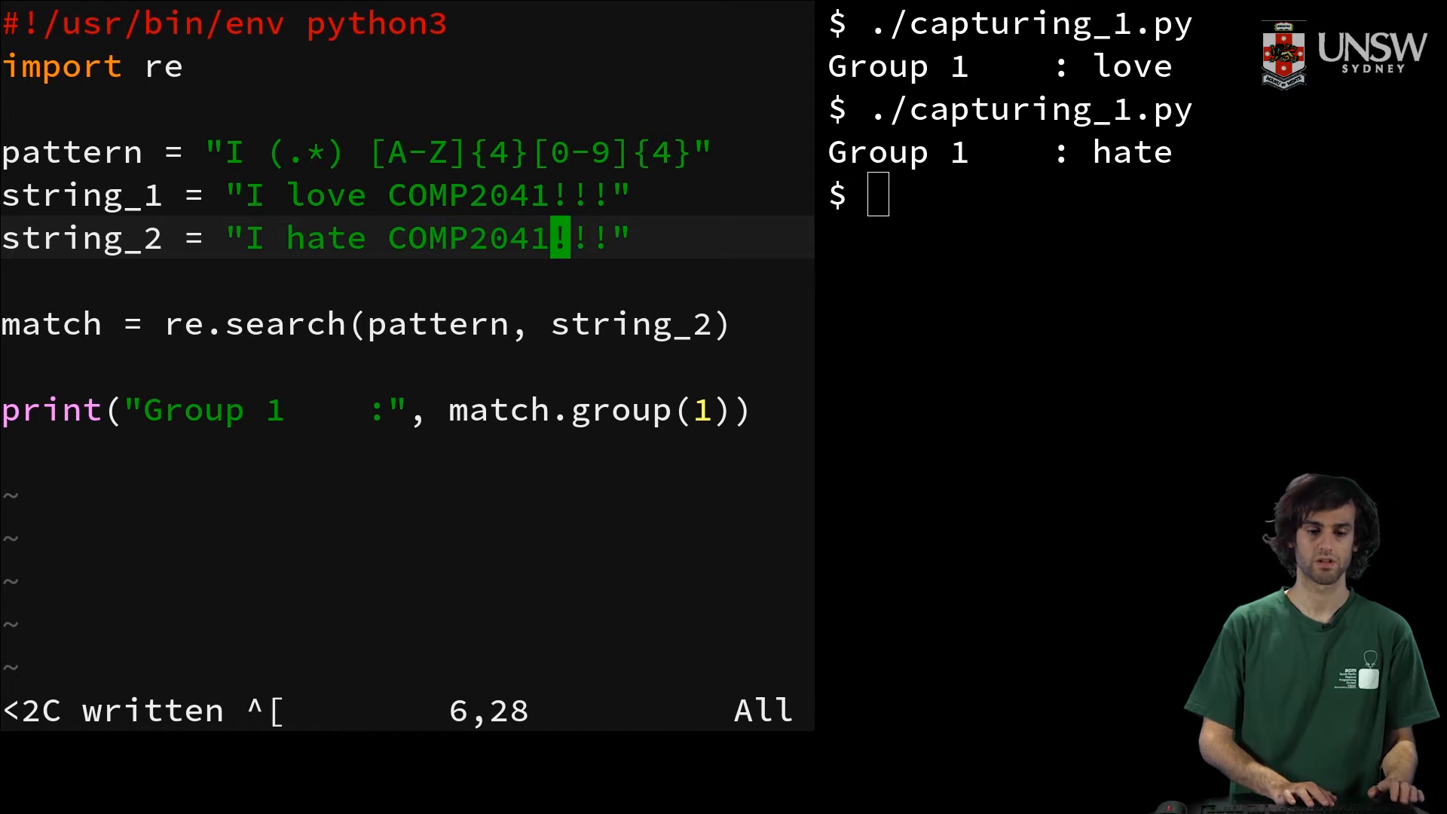
In capturing_2.py capture [A-Z]{4} and [0-9]{4}, printing love, COMP, 2041 or 1511.
{"action": "key", "text": ":"}
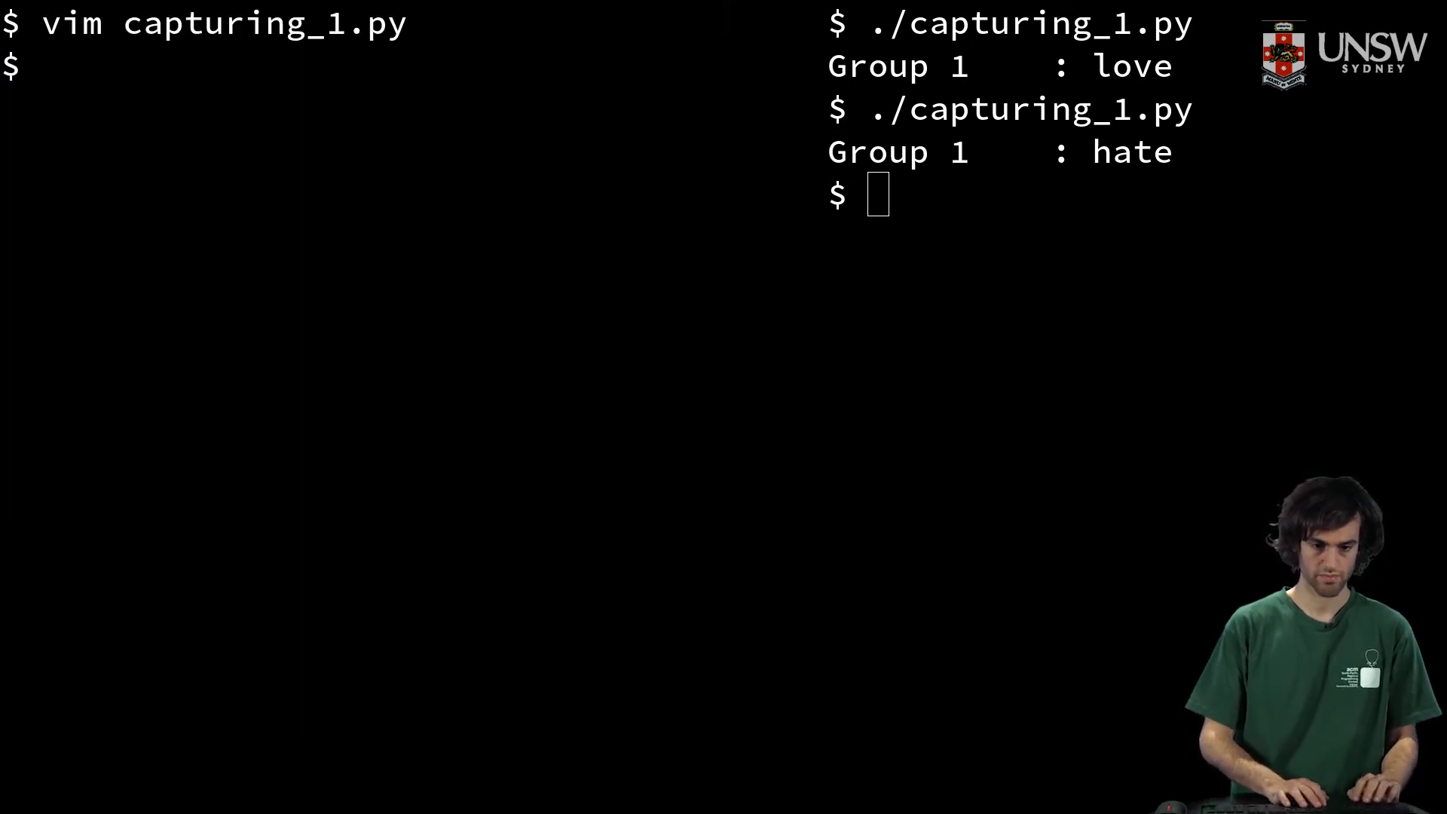
{"action": "type", "text": "vim capturing_2.py"}
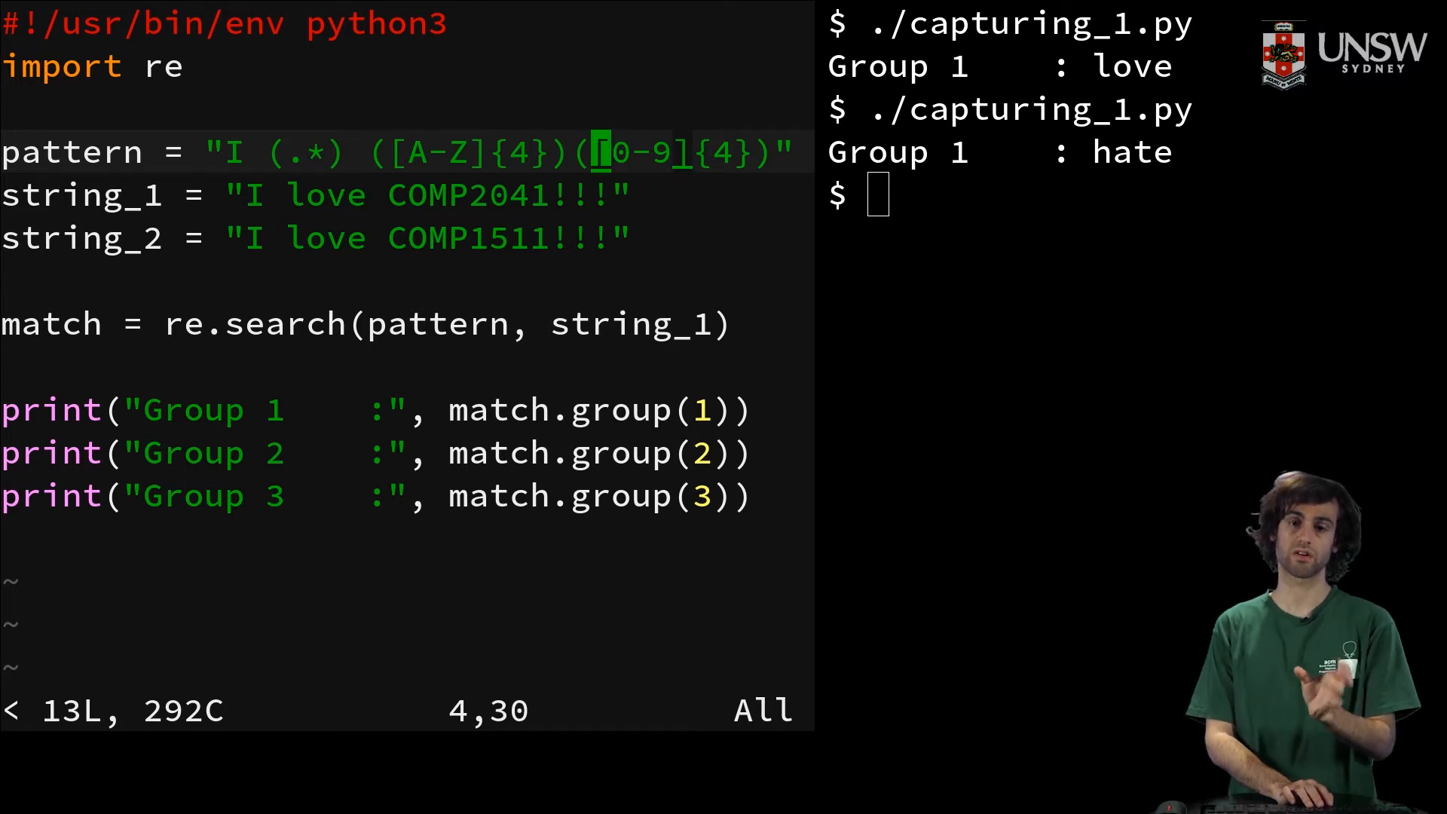
{"action": "key", "text": "j"}
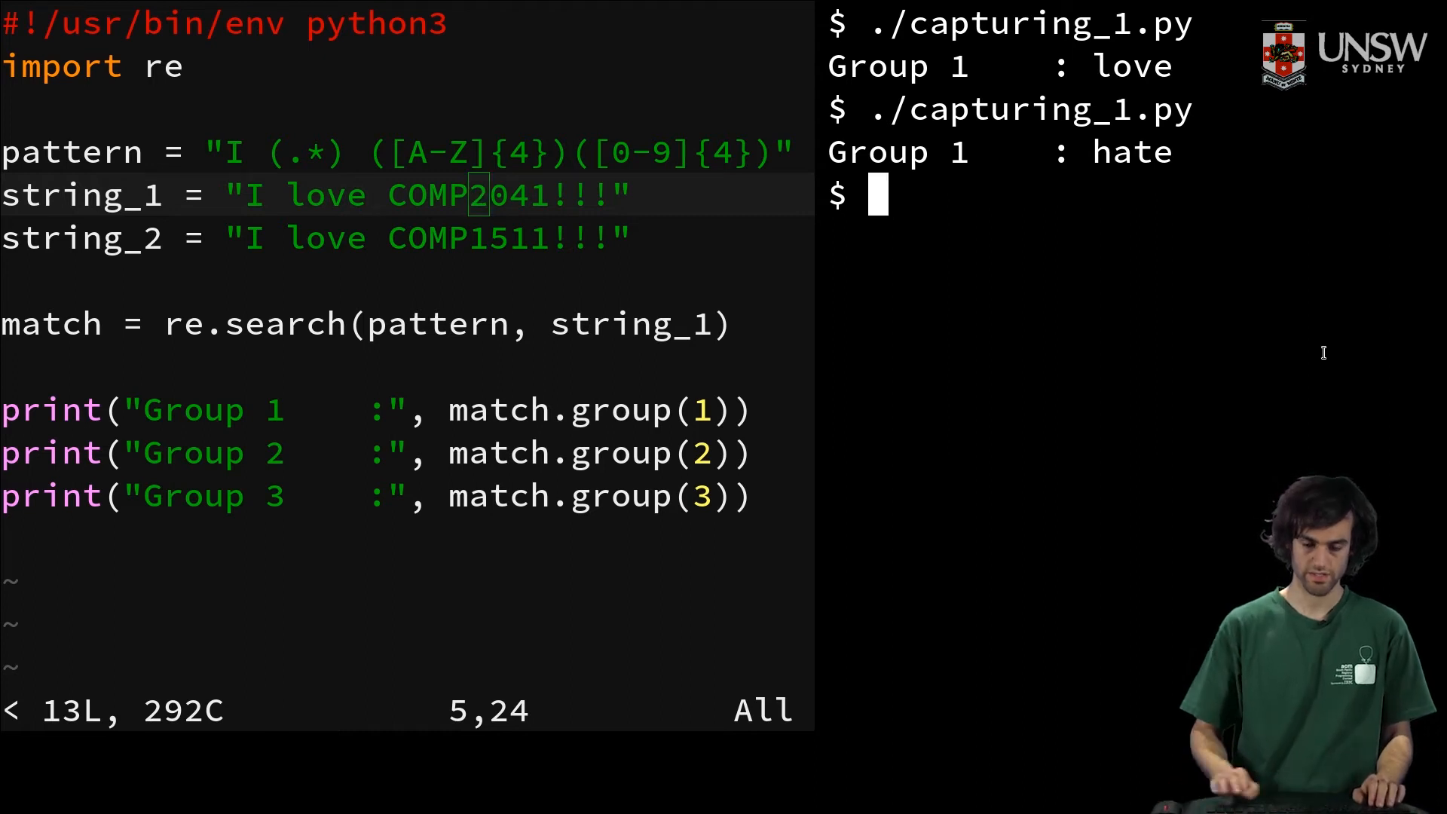
{"action": "type", "text": "./capturing_2.py"}
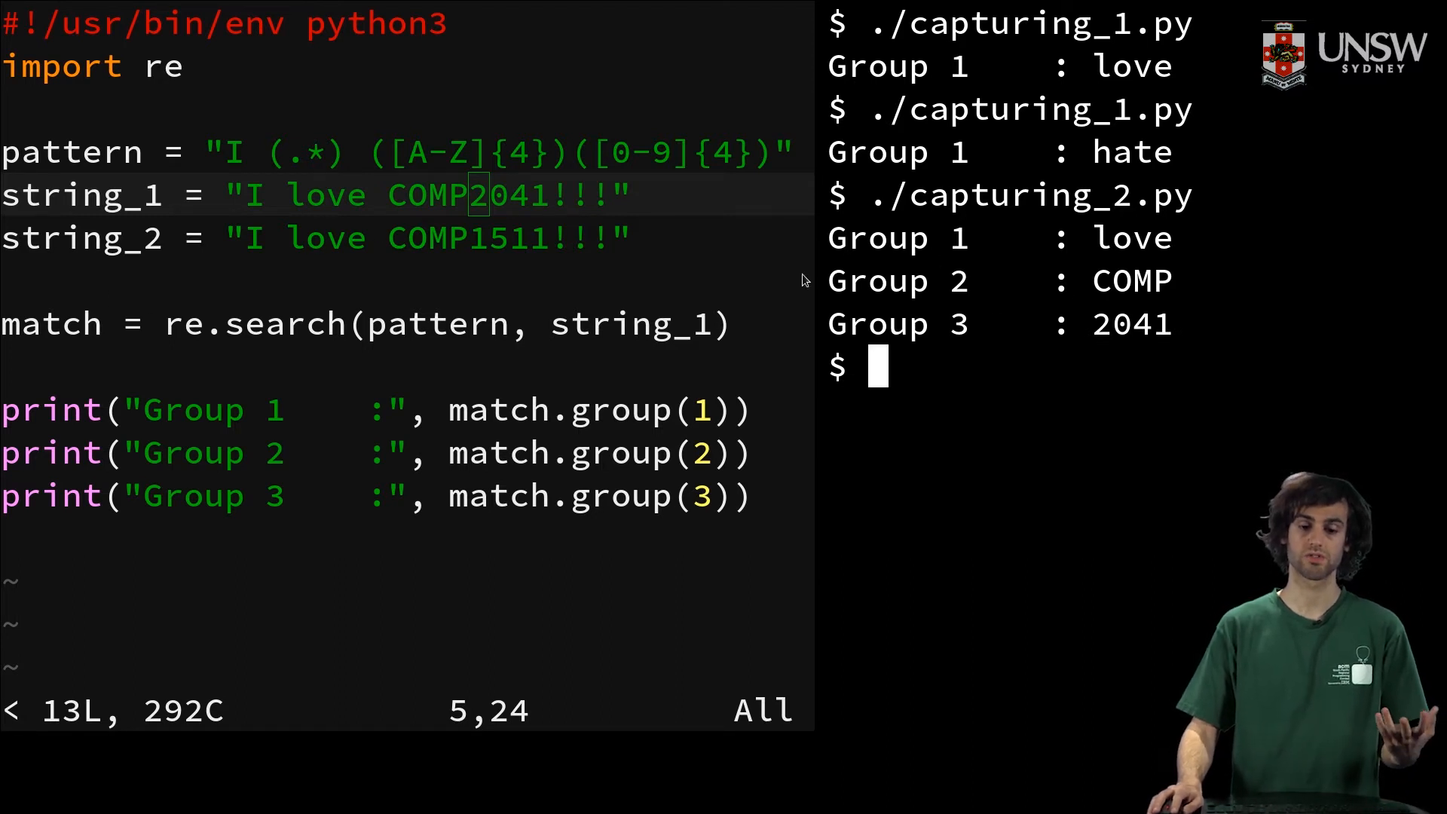
{"action": "mouse_move", "coordinate": [626, 212]}
{"action": "type", "text": "2"}
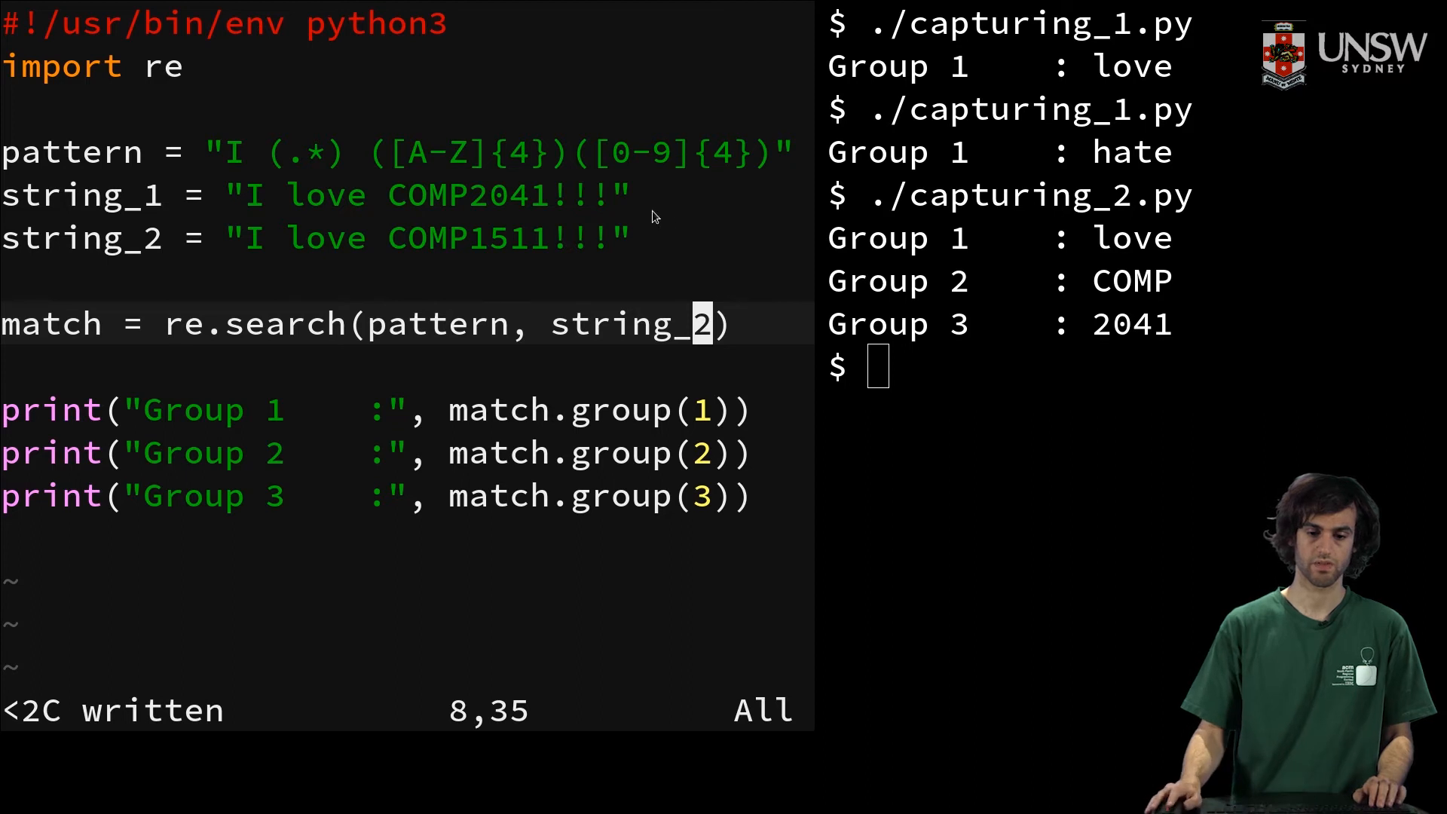
{"action": "type", "text": "./capturing_2.py"}
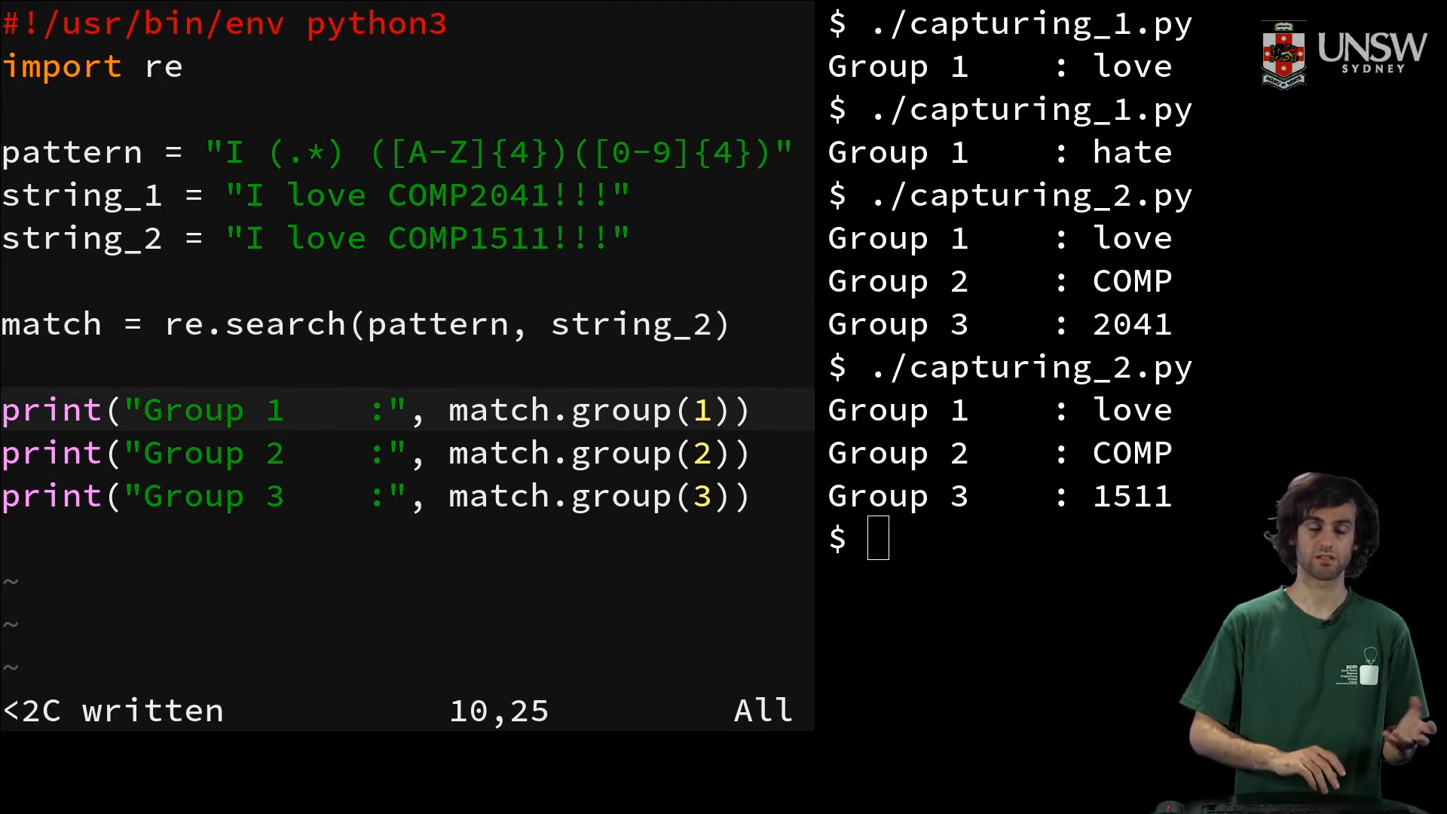
Quit capturing_2.py, open and save capturing_3.py, printing banana and Group 1 an.
{"action": "key", "text": "Down"}
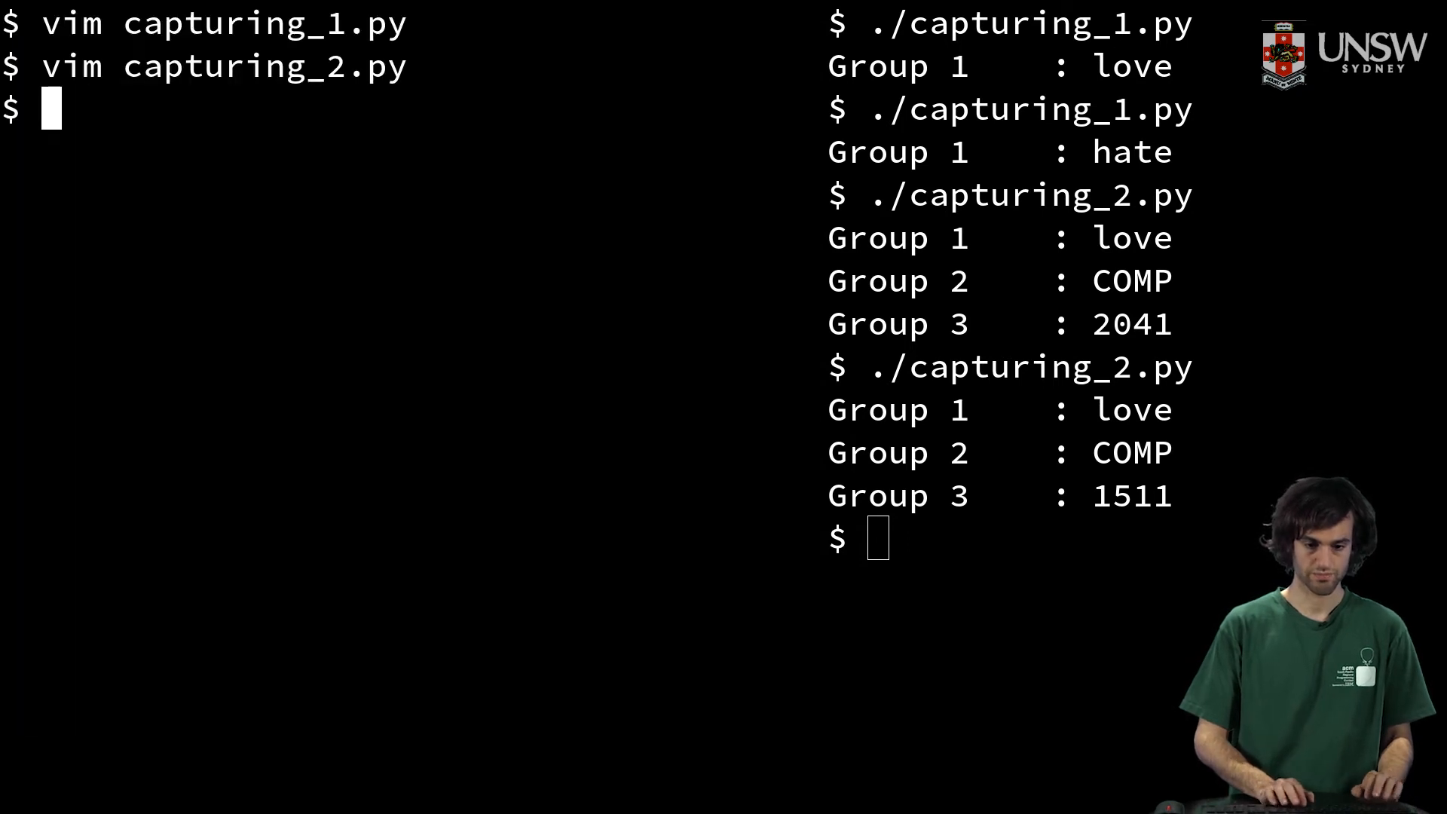
{"action": "type", "text": "vim capturing_2.py"}
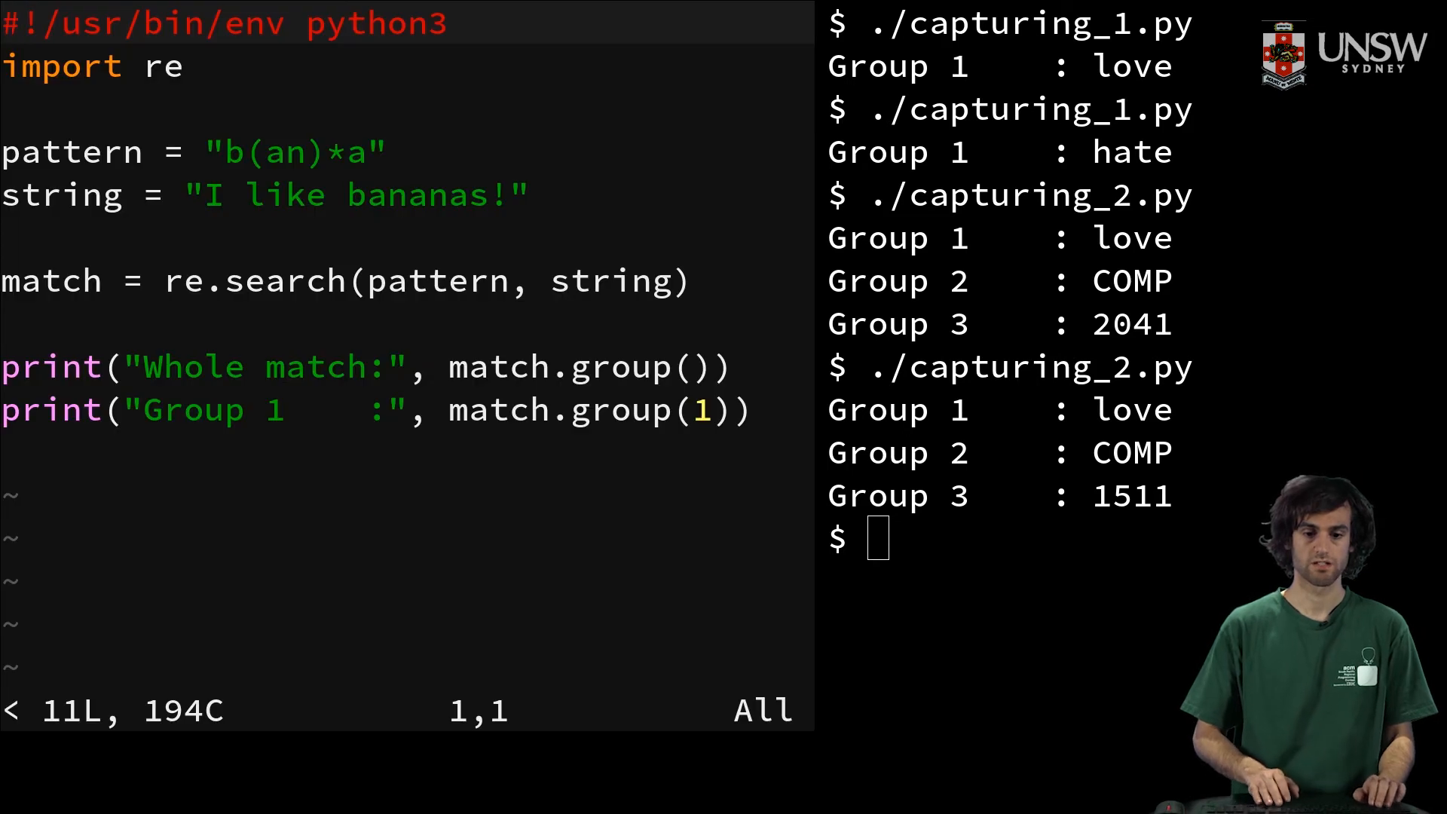
{"action": "key", "text": "j"}
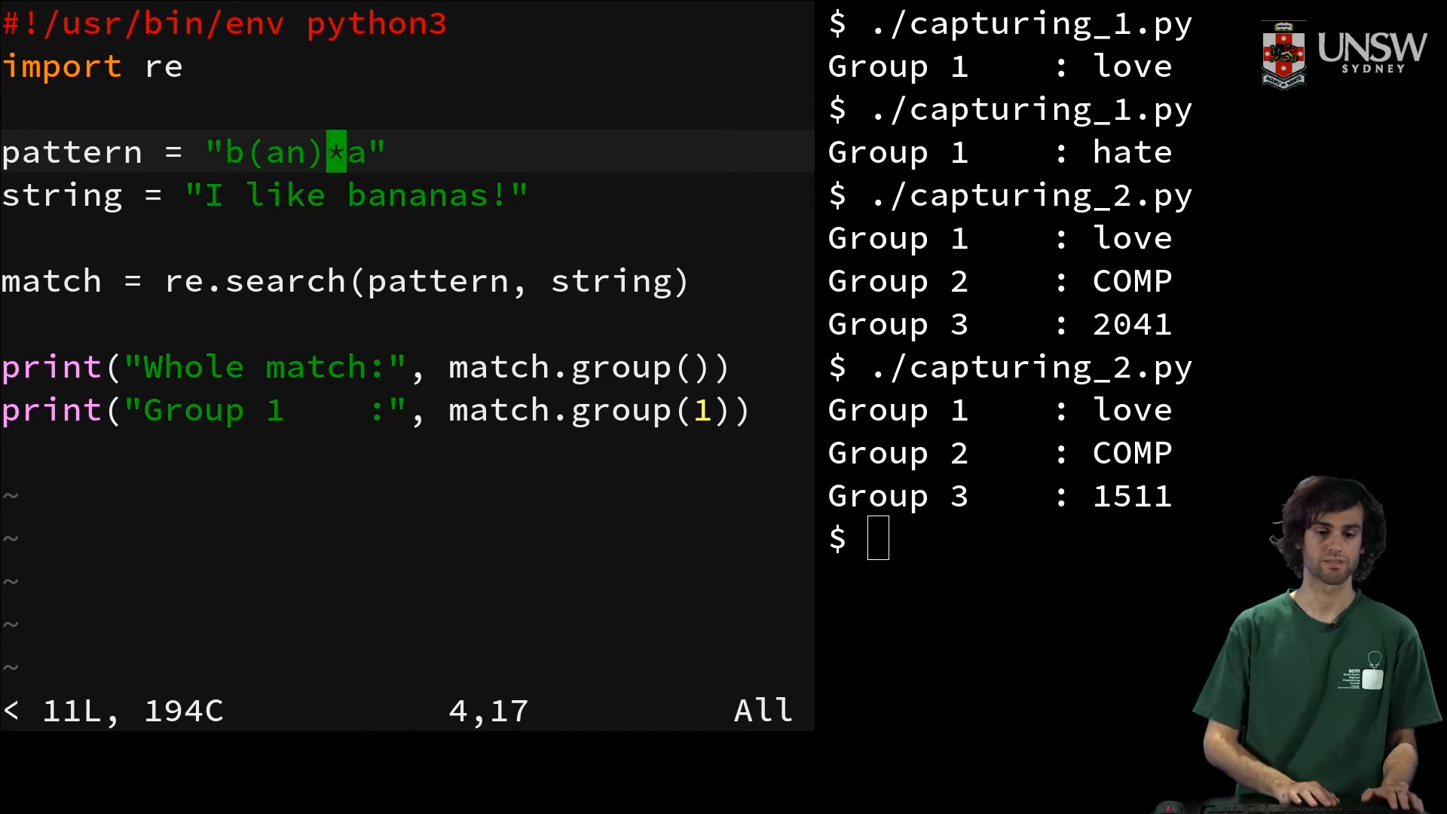
{"action": "type", "text": ":w"}
{"action": "left_click", "coordinate": [1013, 538]}
{"action": "type", "text": "./capturing_3.py"}
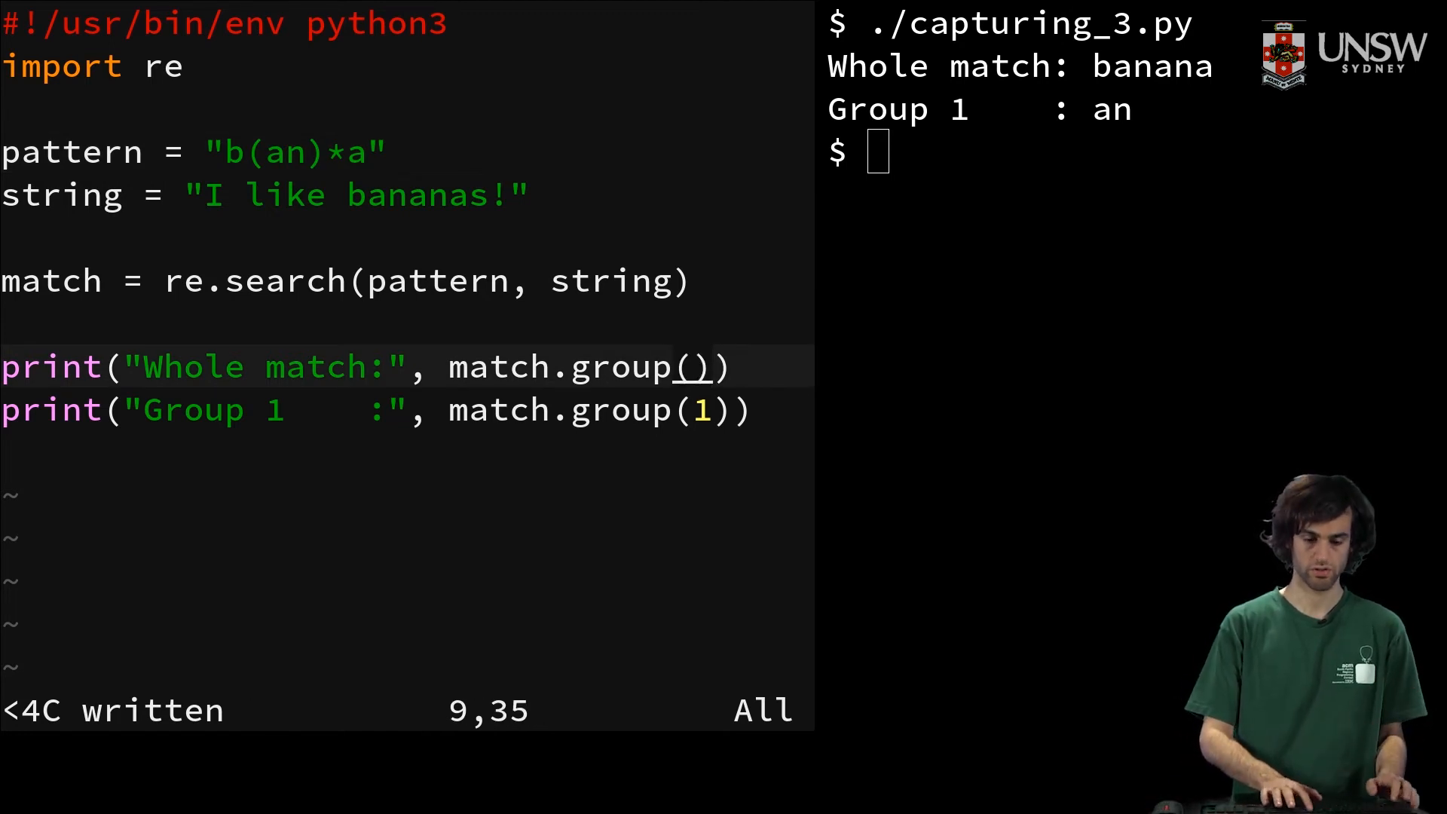
{"action": "type", "text": "0"}
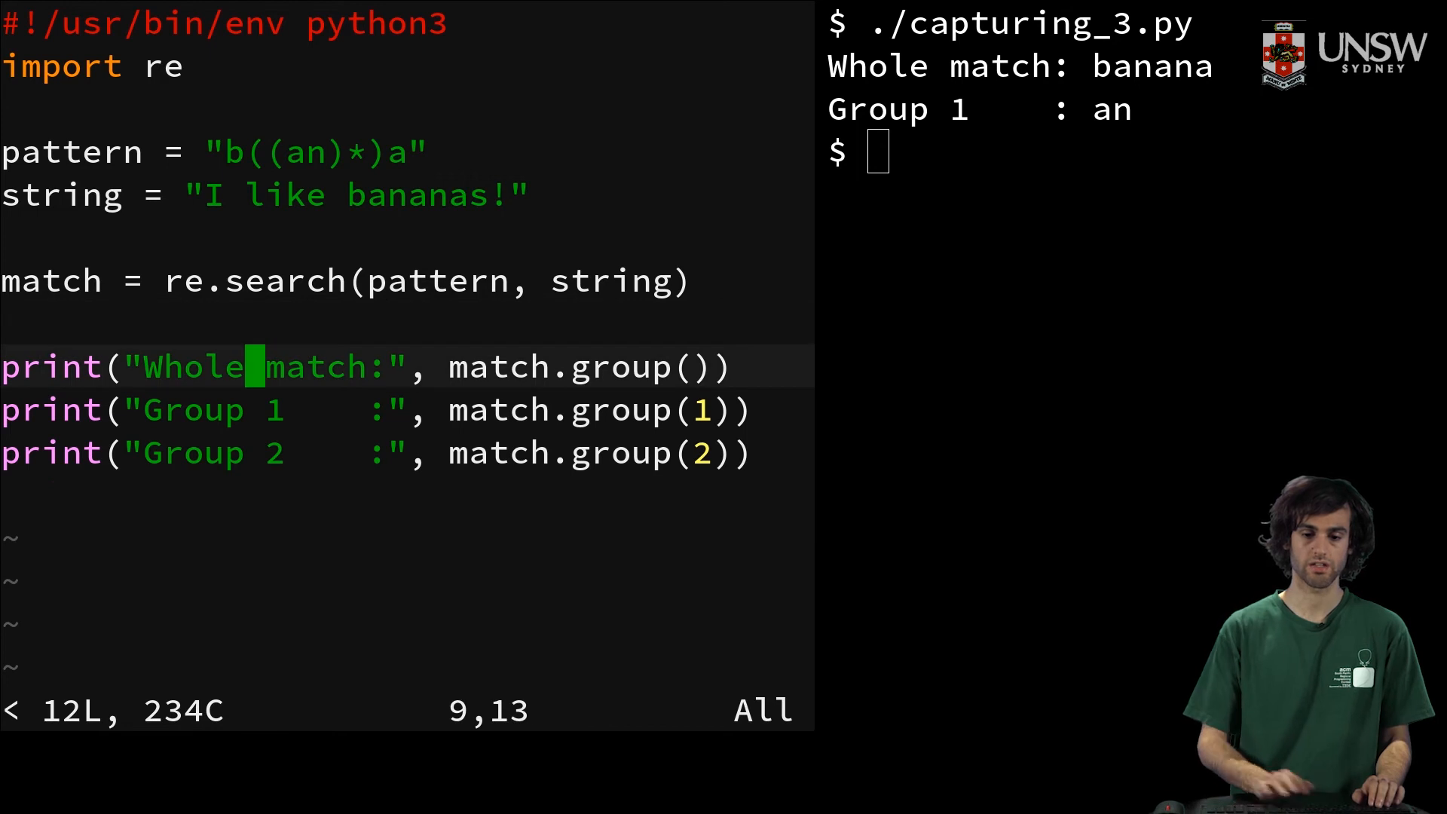
Run the b((an)*)a script to print banana, Group 1 anan and Group 2 an.
{"action": "type", "text": "./capturing_3.py"}
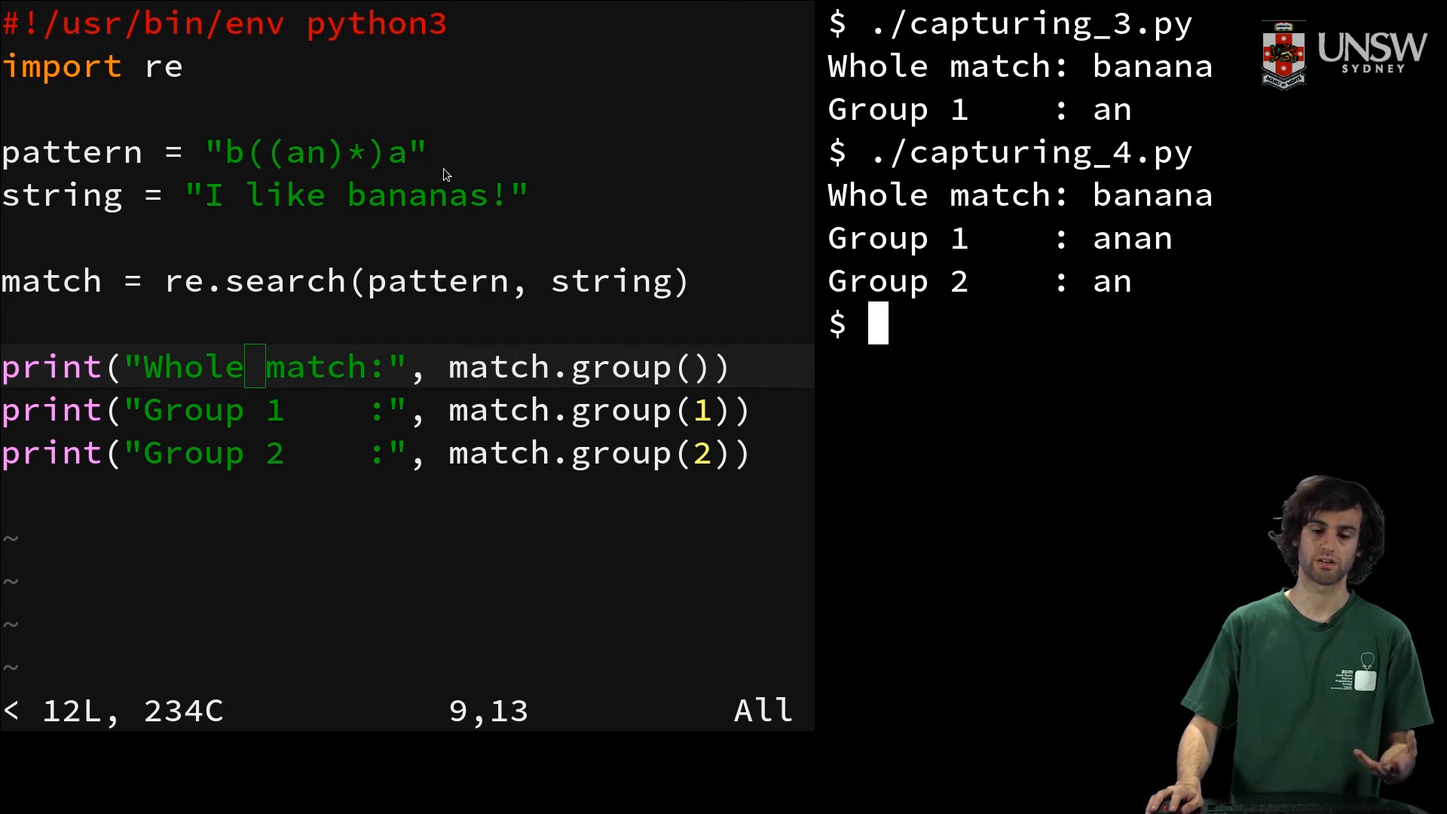
{"action": "mouse_move", "coordinate": [311, 262]}
{"action": "type", "text": "(an)"}
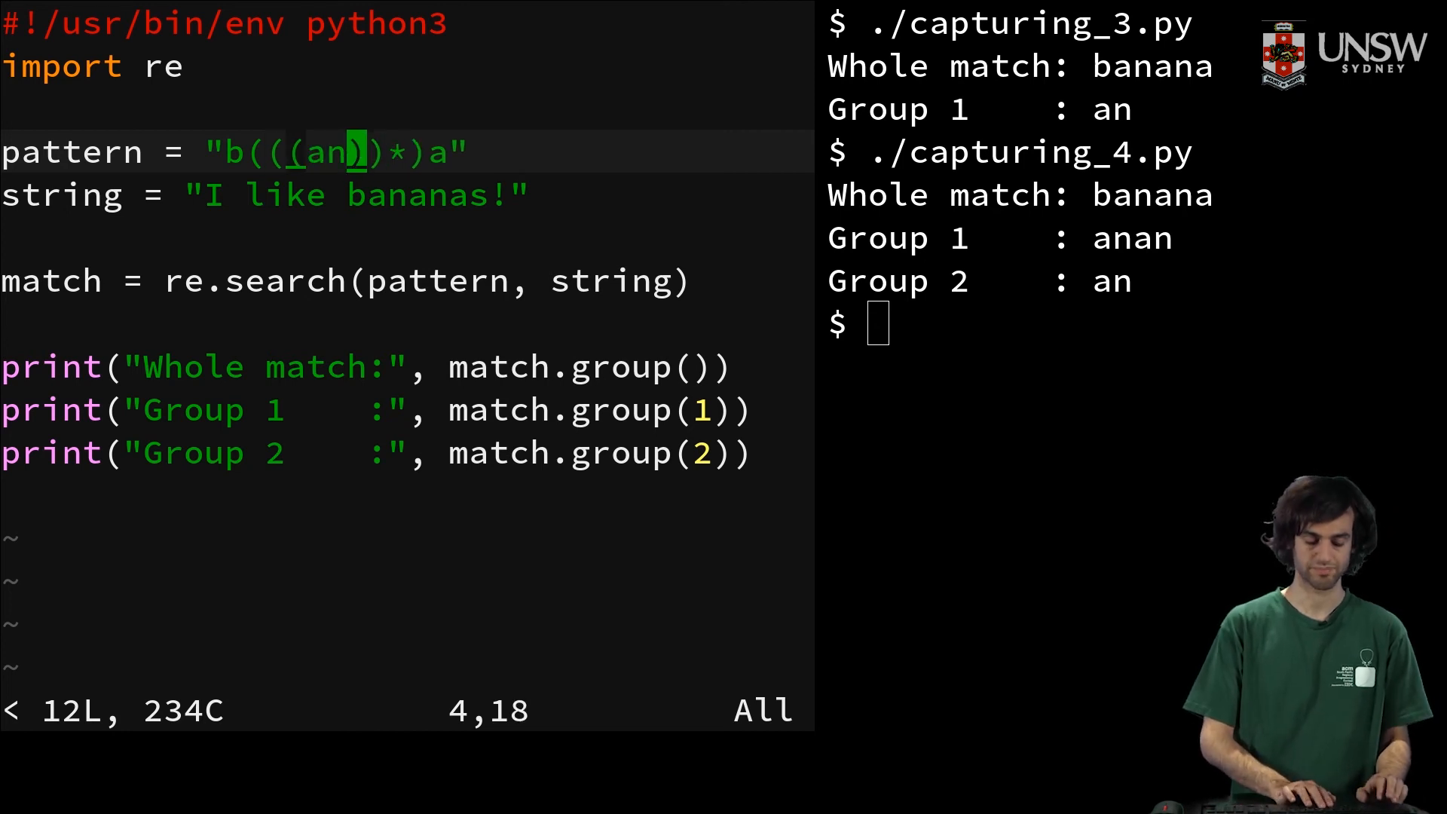
Quit capturing_4.py, open the next script and set pattern "(.*) b((?:an)*)a".
{"action": "key", "text": "Z"}
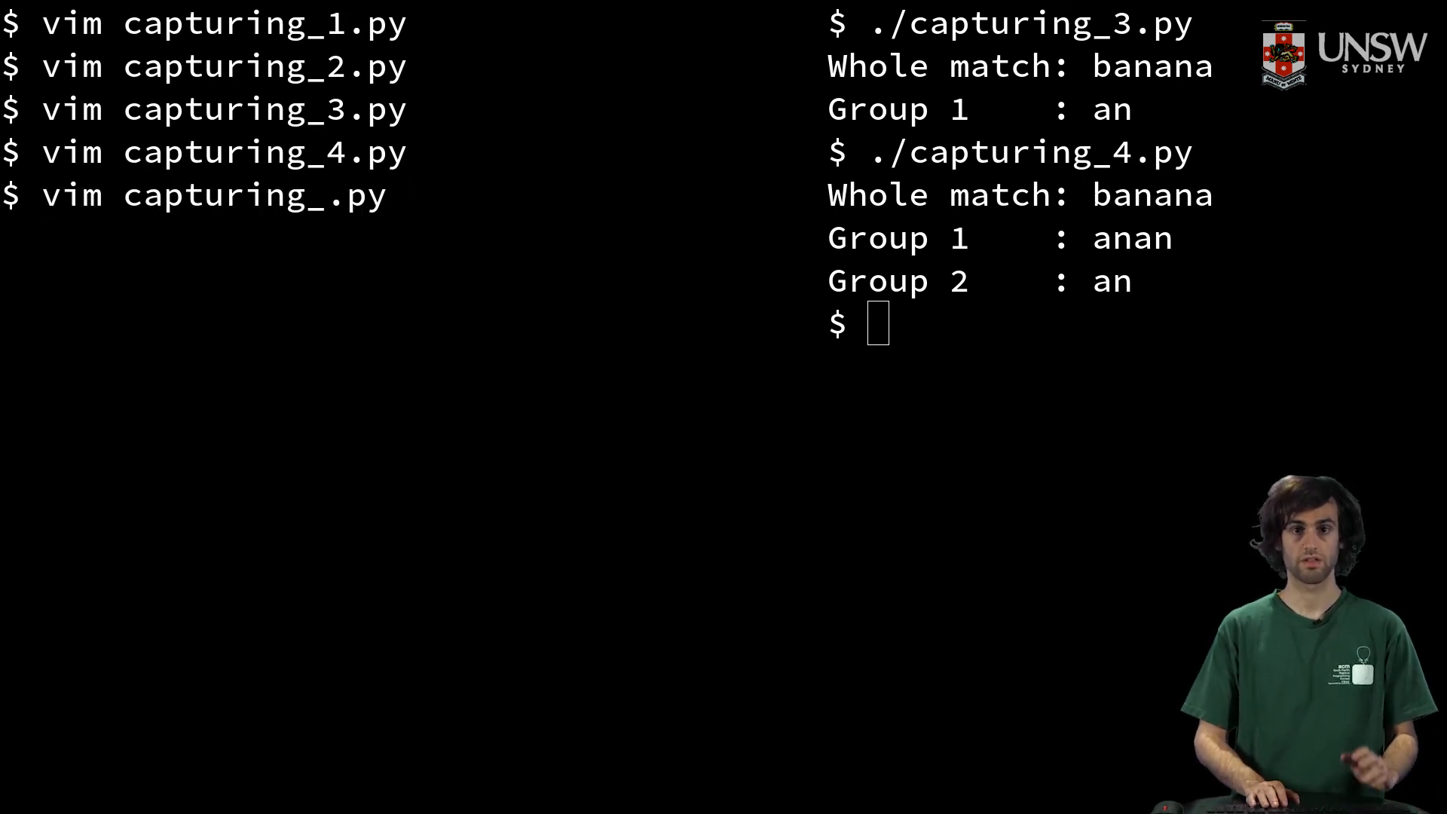
{"action": "type", "text": "5"}
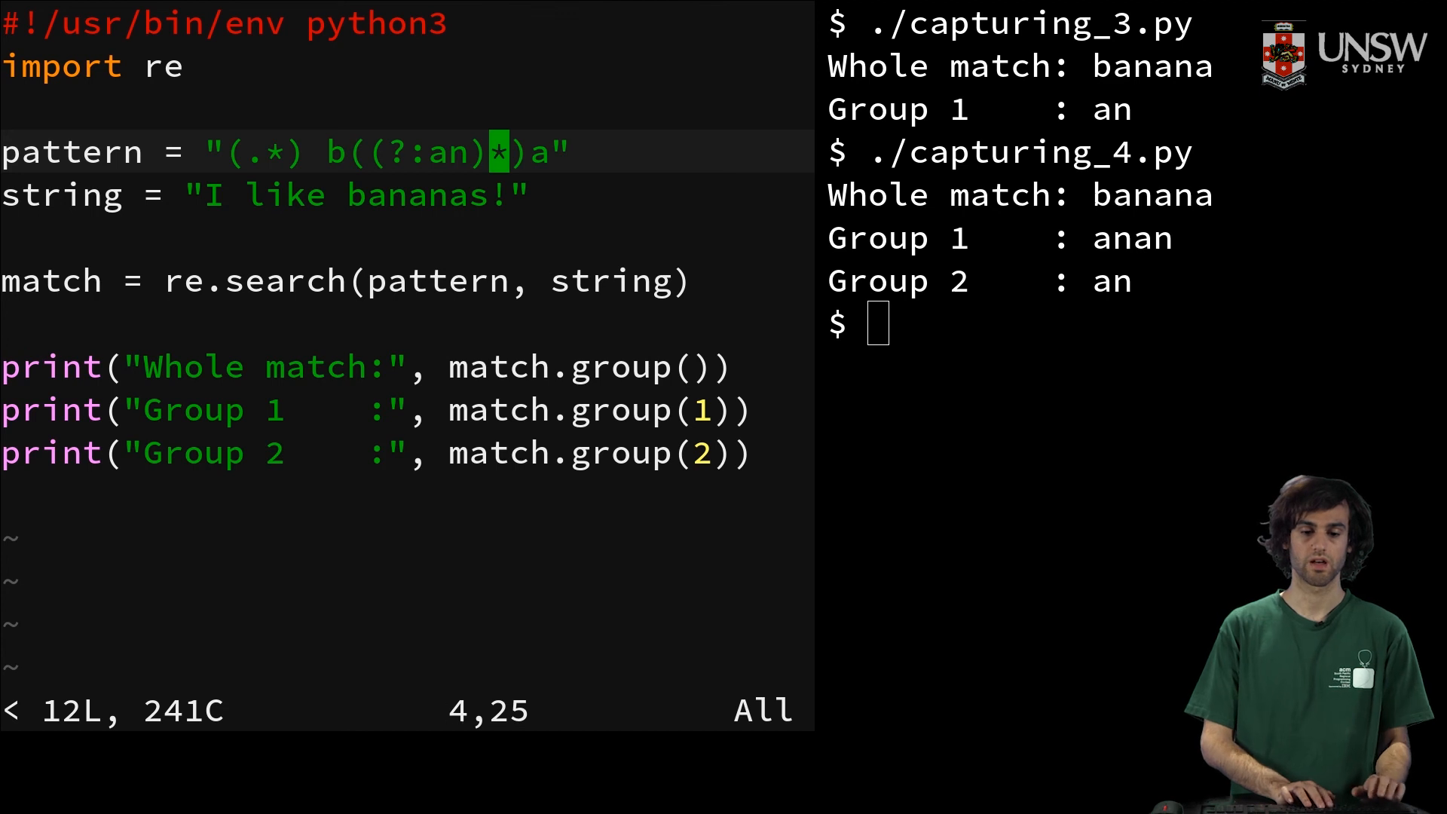
{"action": "type", "text": "./capturing_4.py"}
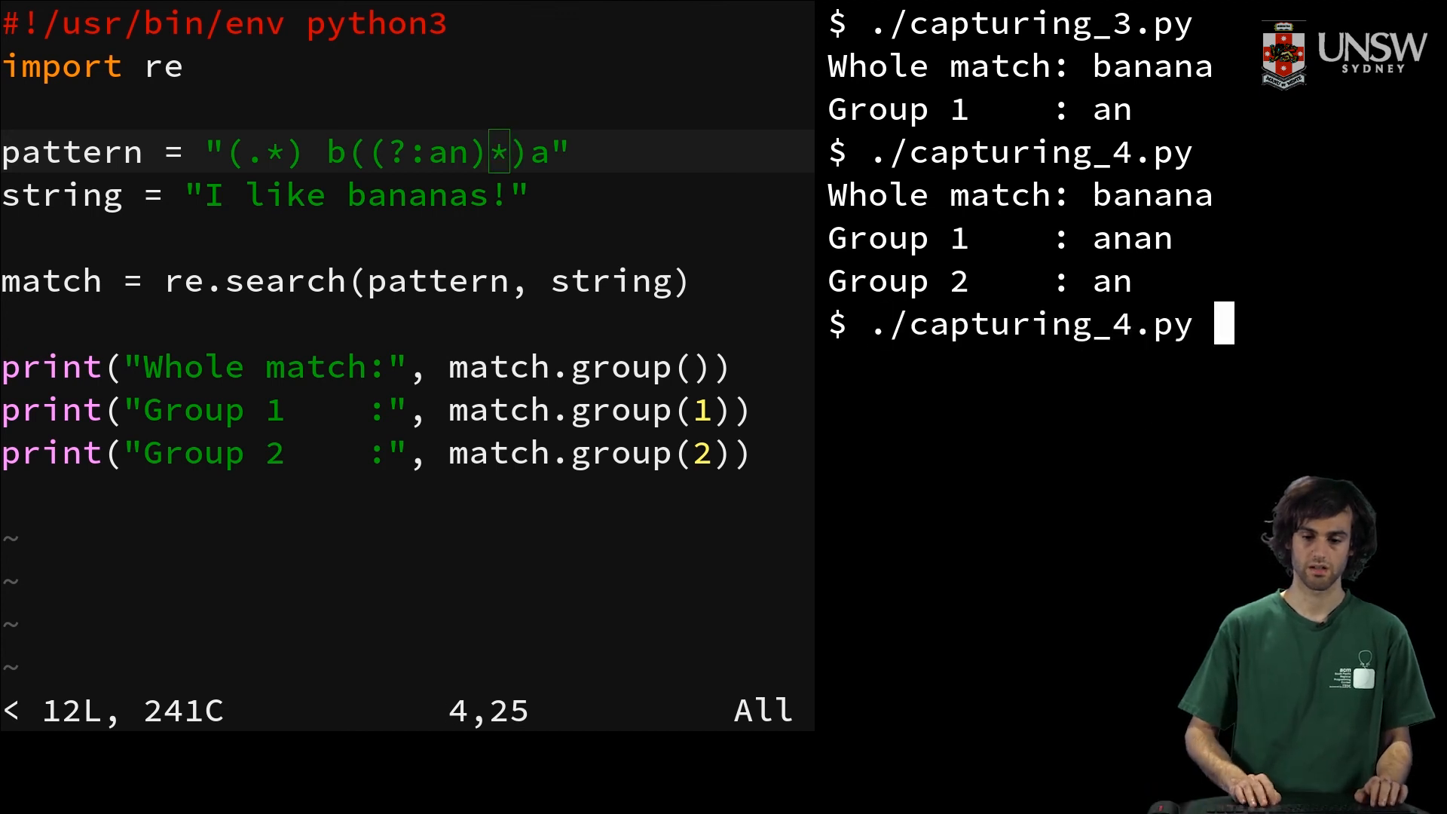